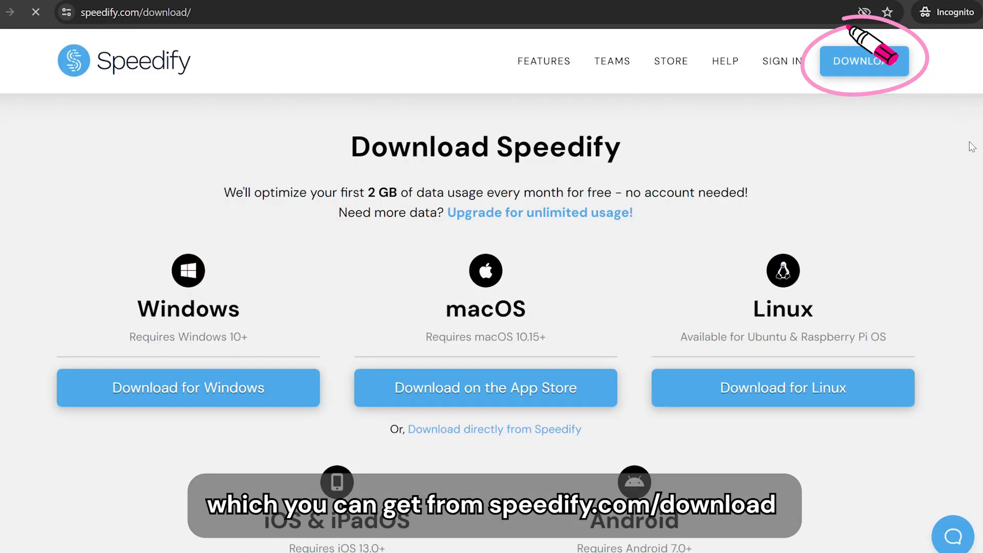
# Step: Scroll the speedify.com/download page to show the Windows, macOS and Linux versions
pyautogui.scroll(-3)
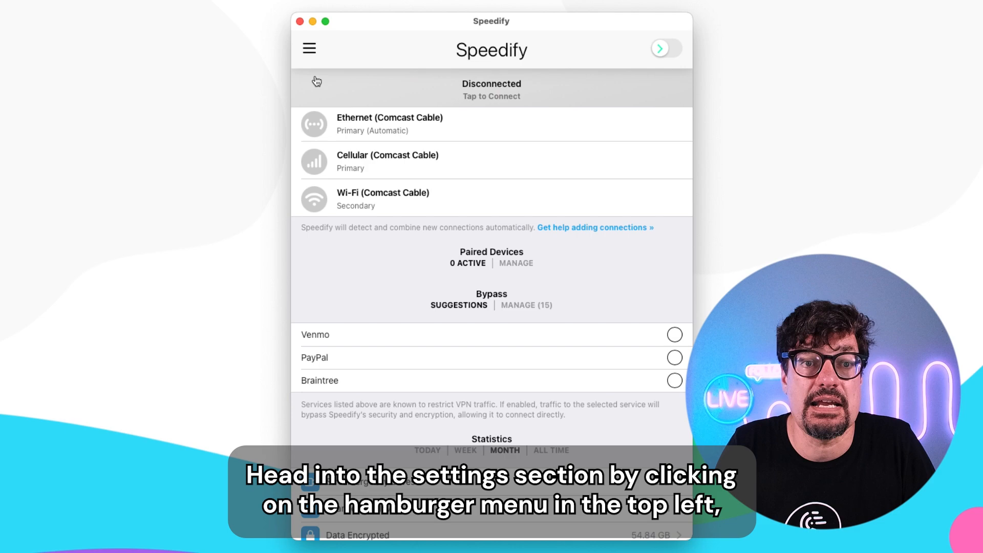
# Step: Open Speedify settings, scroll to Privacy, and expand the DNS Service options
pyautogui.click(308, 49)
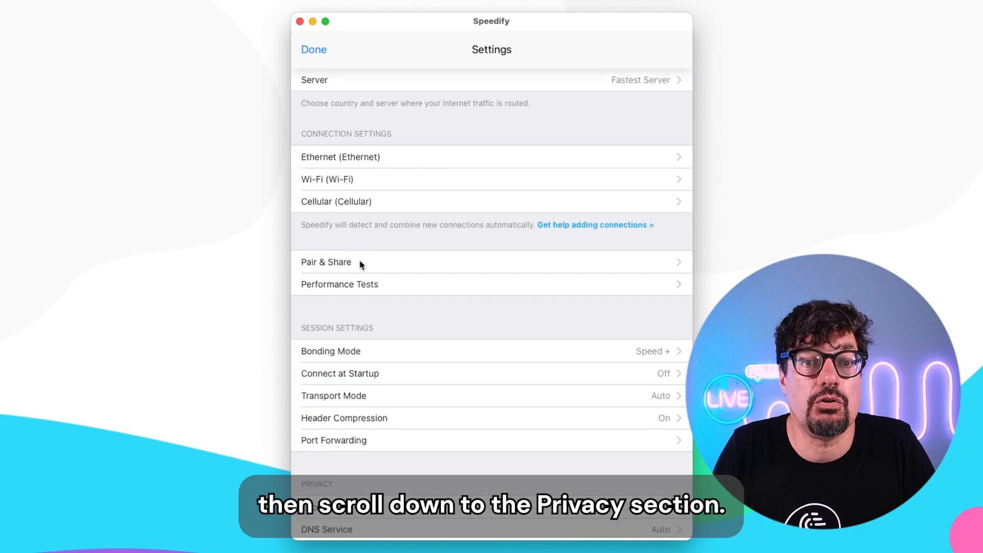
pyautogui.scroll(-3)
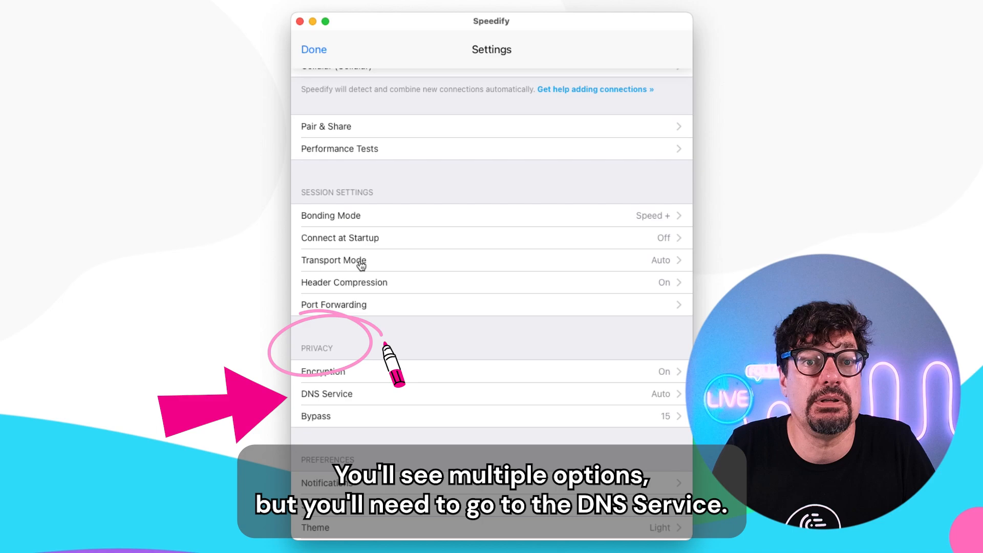
pyautogui.click(326, 393)
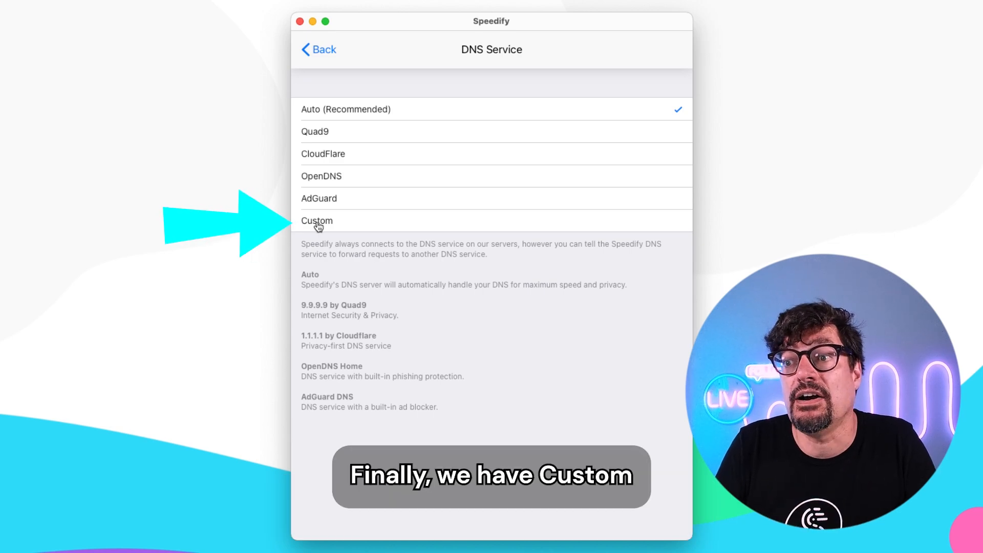
# Step: Choose Custom in the DNS Service list to open the Add DNS Service form
pyautogui.click(316, 221)
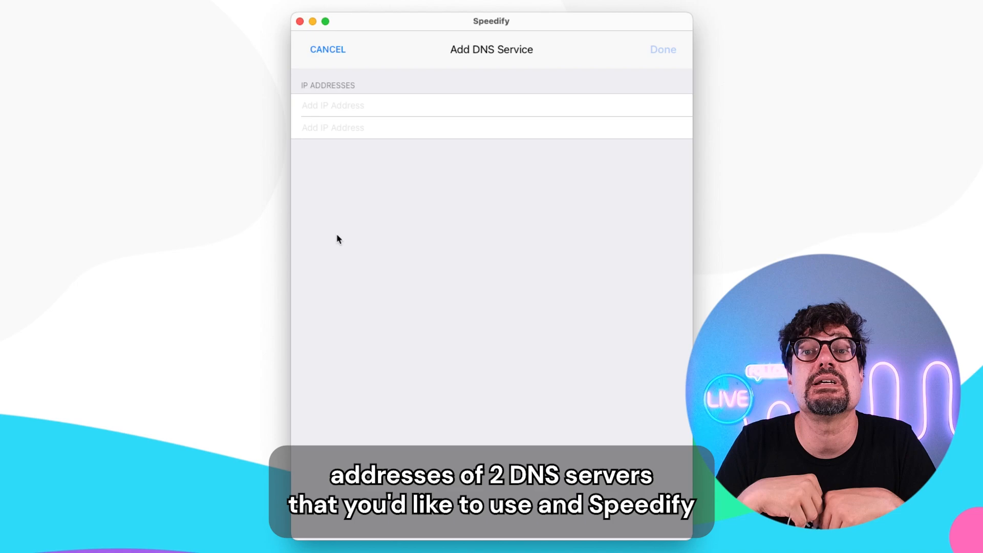
pyautogui.moveTo(337, 173)
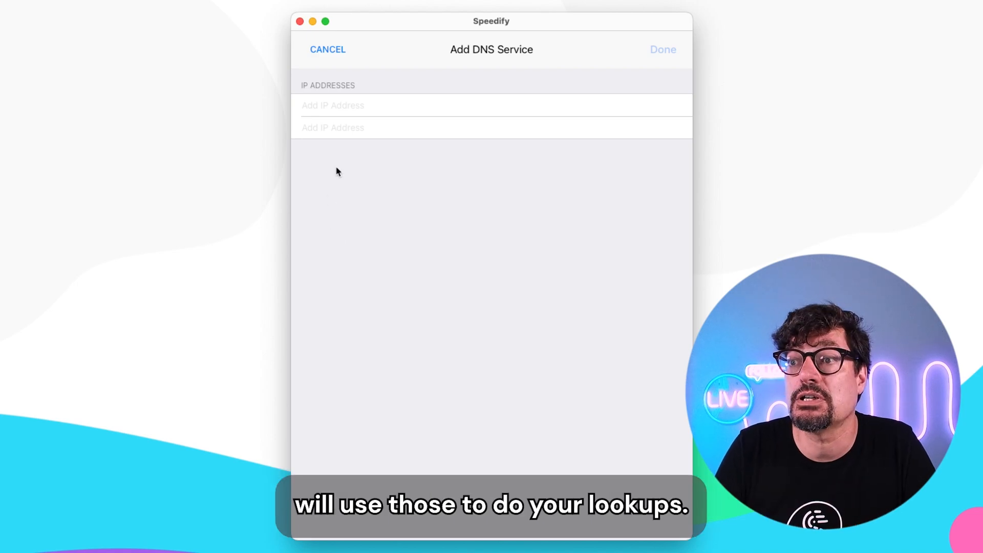